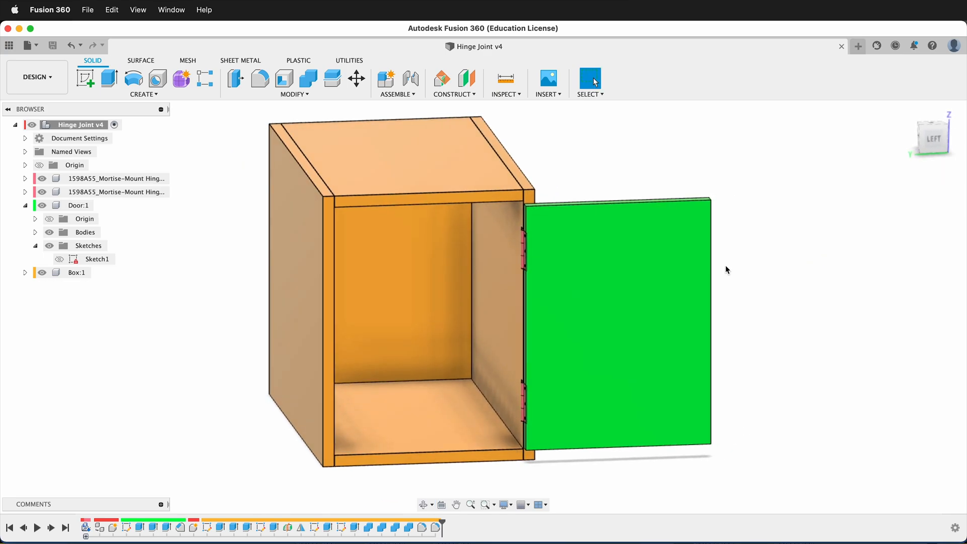
# Convert the first hinge's Body1–Body3 into separate components Component12, 13 and 14.
pyautogui.click(405, 292)
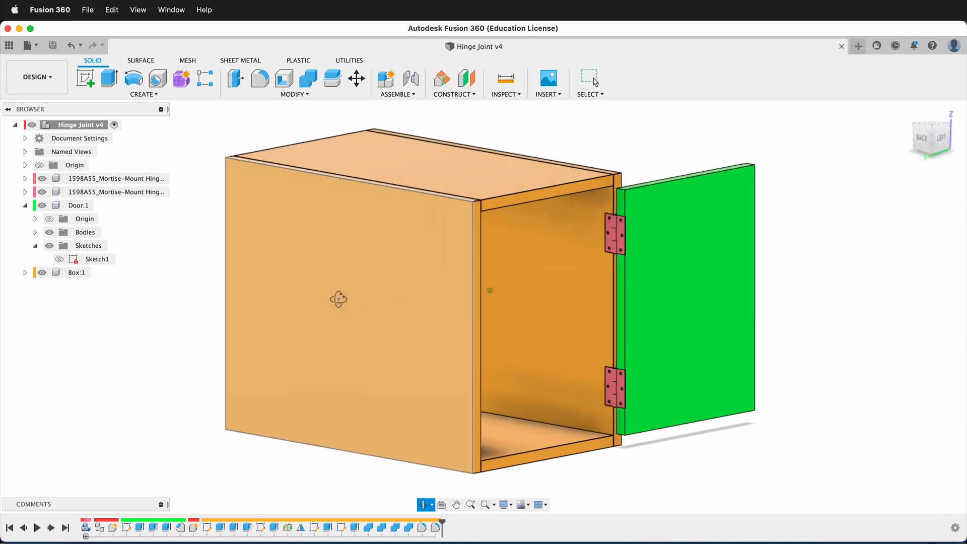
pyautogui.click(588, 81)
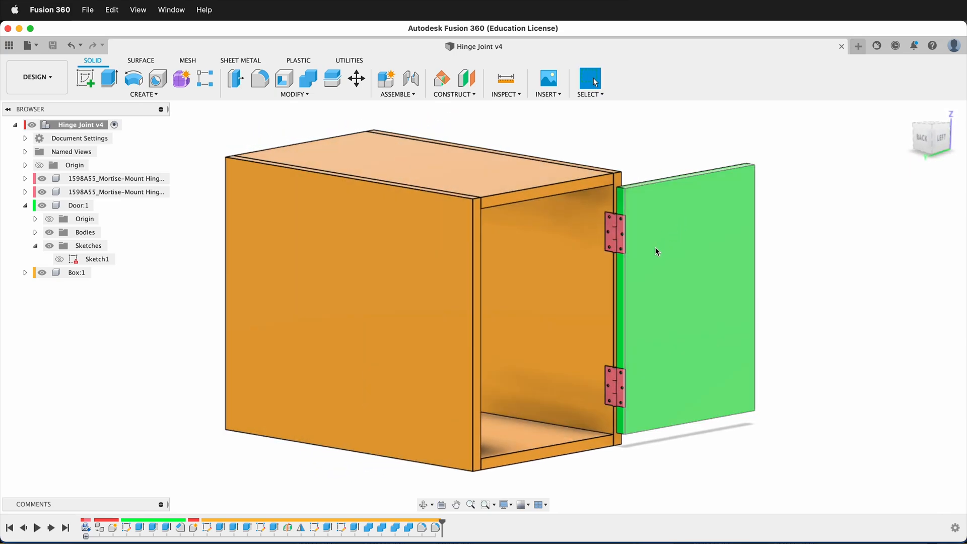
pyautogui.moveTo(673, 275)
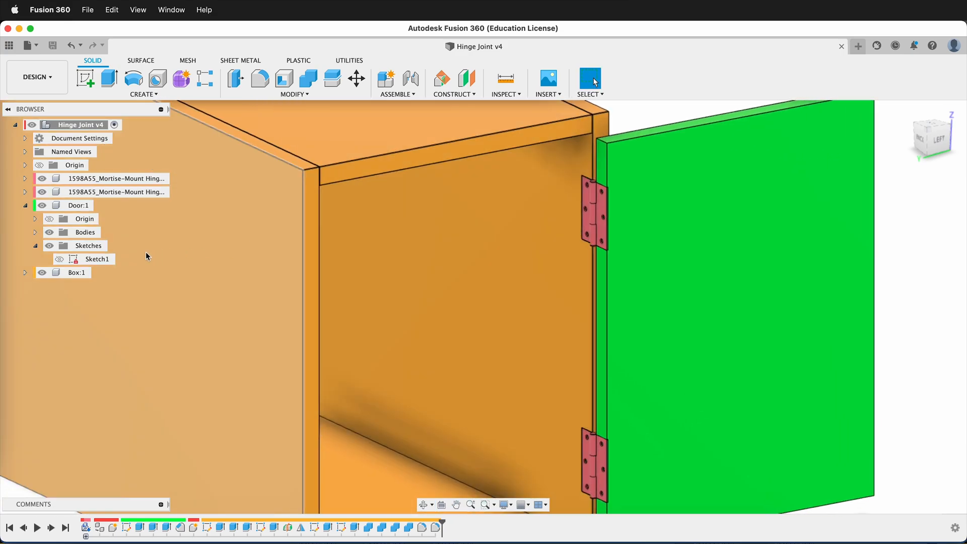
pyautogui.click(25, 178)
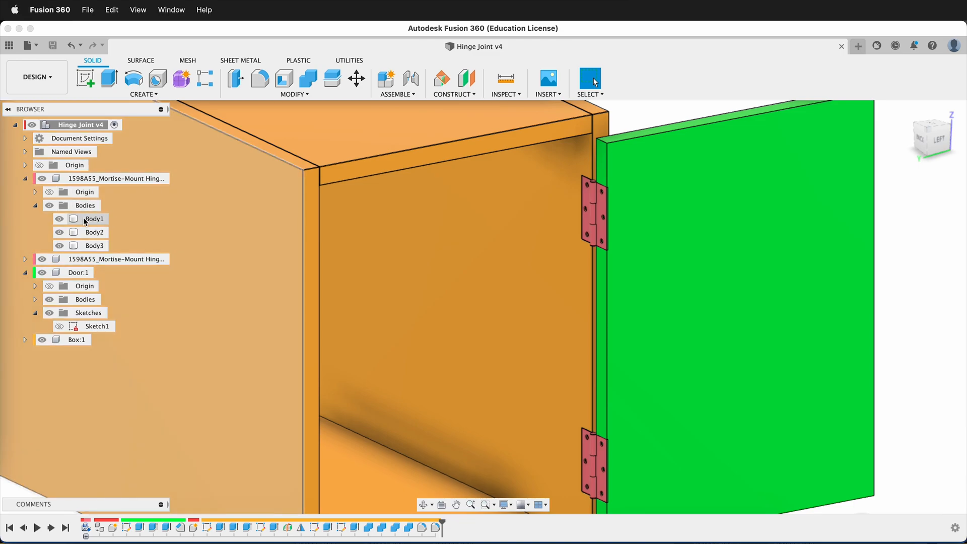
pyautogui.click(94, 218)
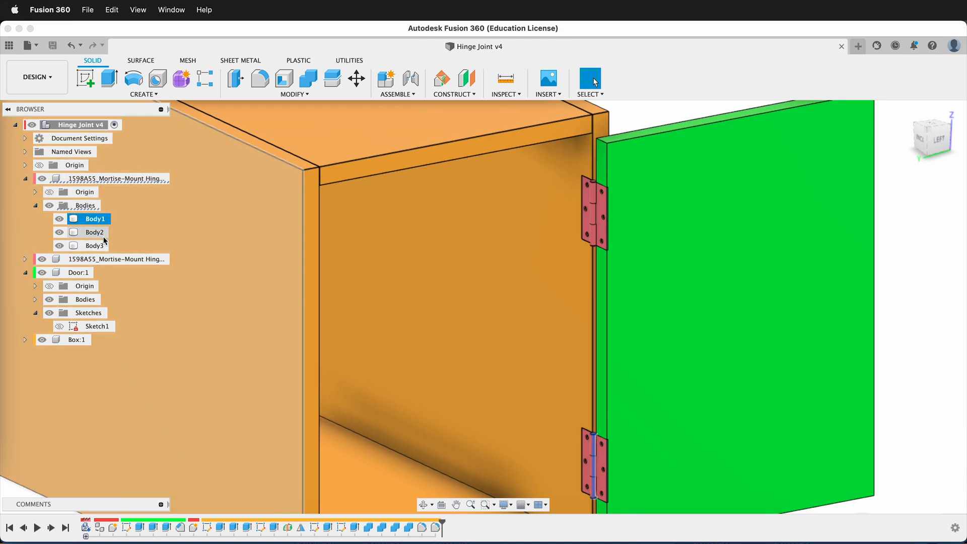
pyautogui.click(94, 231)
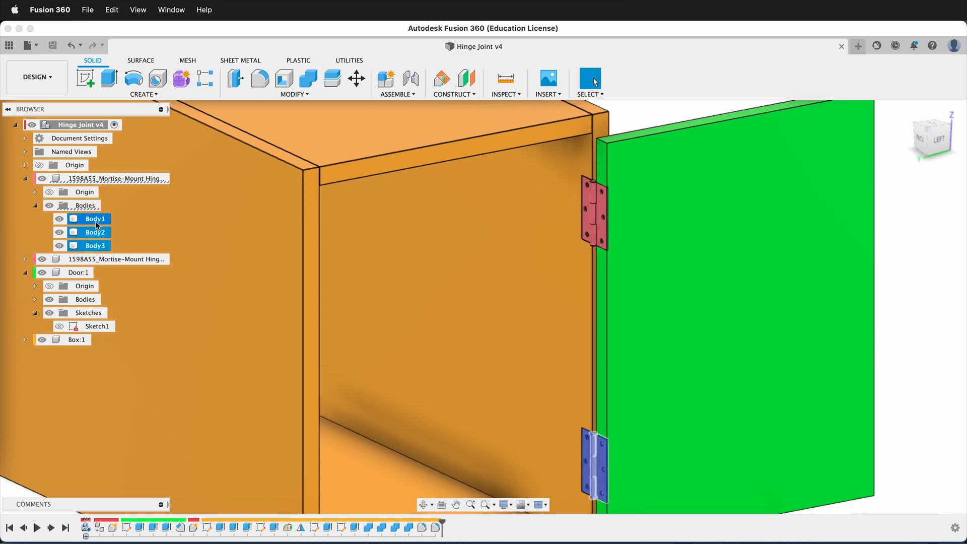
pyautogui.rightClick(96, 232)
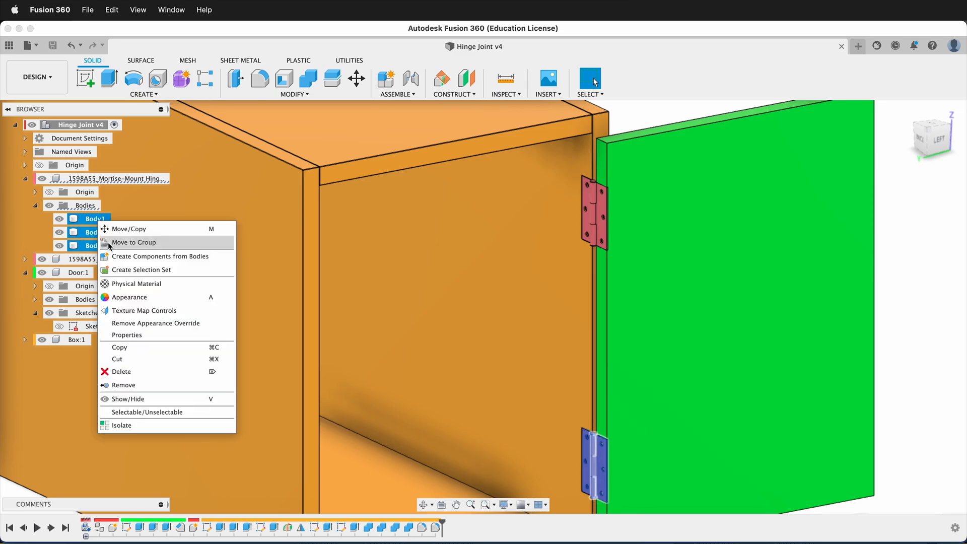
pyautogui.click(159, 255)
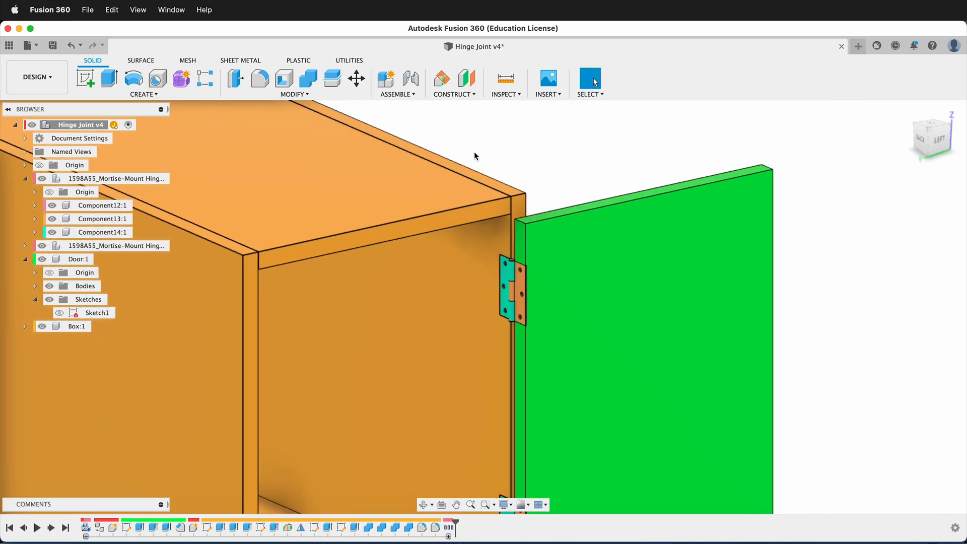
pyautogui.moveTo(423, 134)
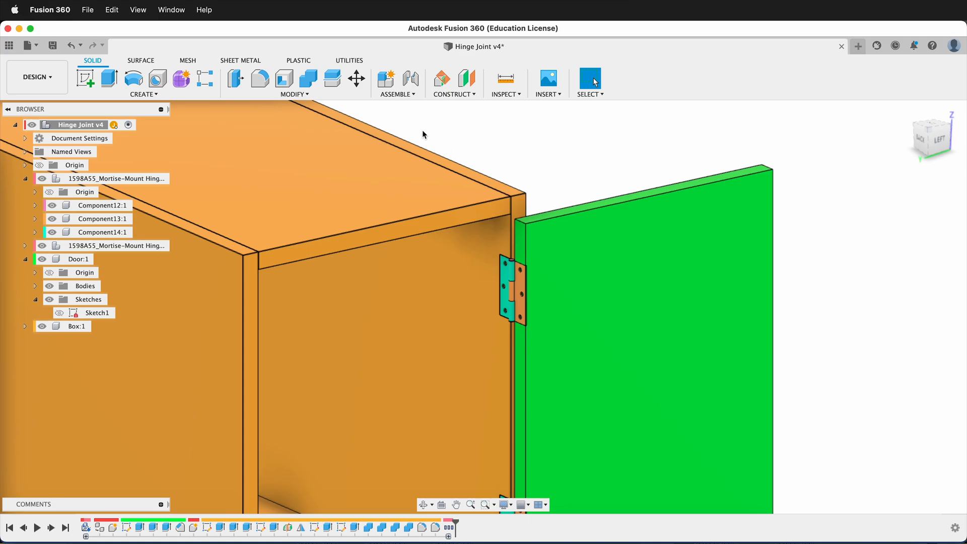
pyautogui.moveTo(397, 94)
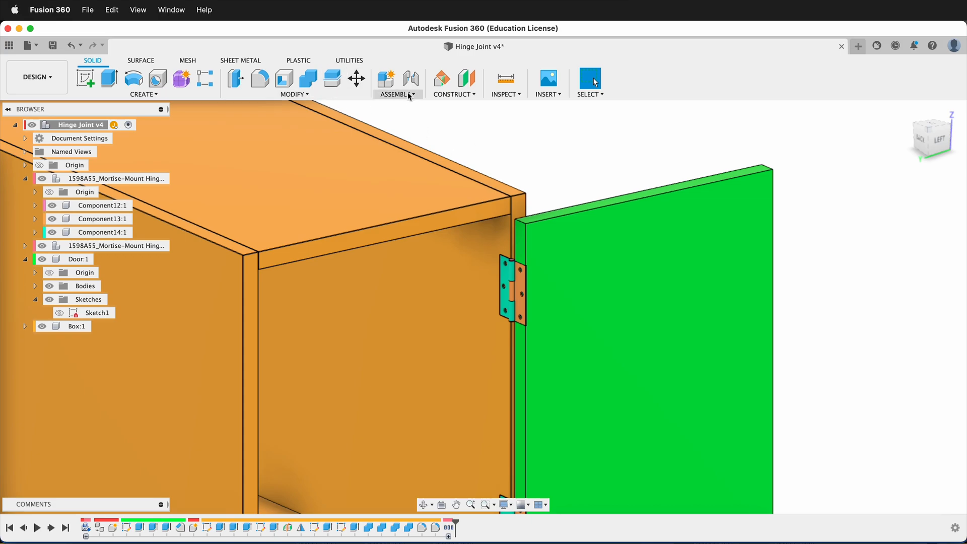
# Fix a hinge leaf to the door with a rigid as-built joint.
pyautogui.click(398, 94)
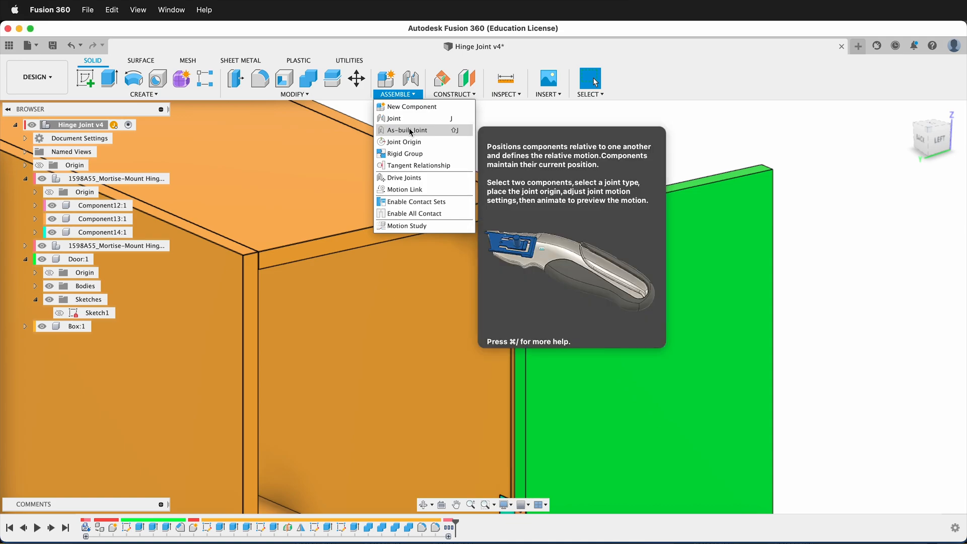
pyautogui.click(405, 130)
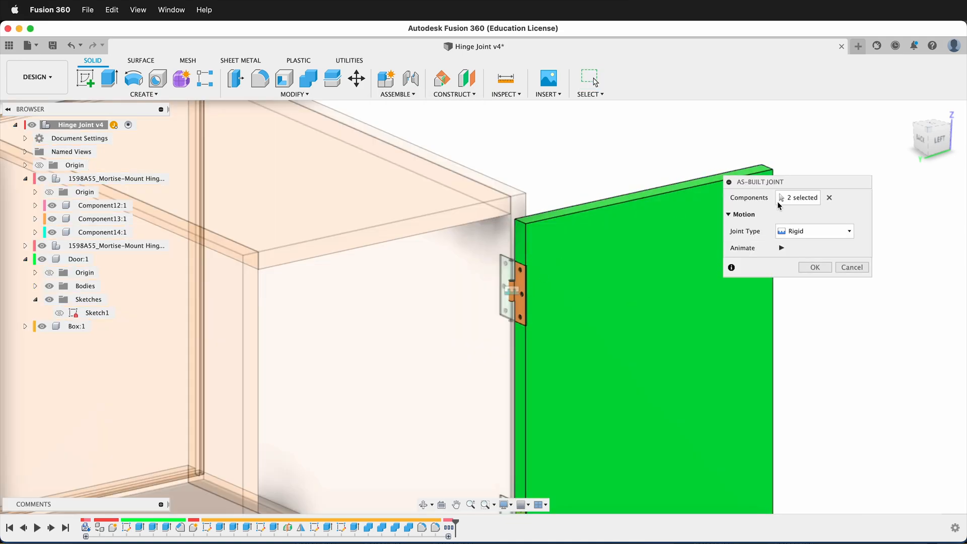
pyautogui.click(814, 267)
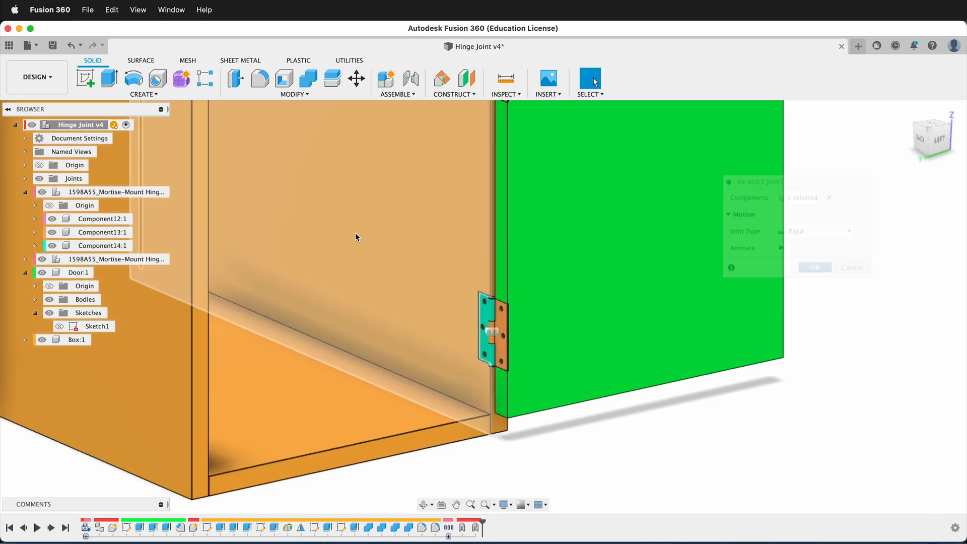
# Fix the other hinge leaf to the cabinet box with a second rigid as-built joint.
pyautogui.click(397, 84)
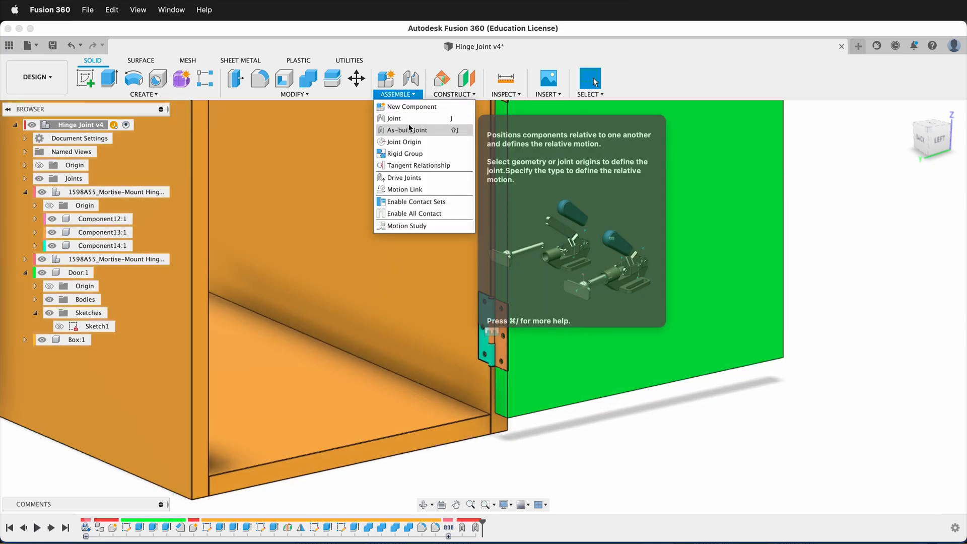
pyautogui.click(406, 129)
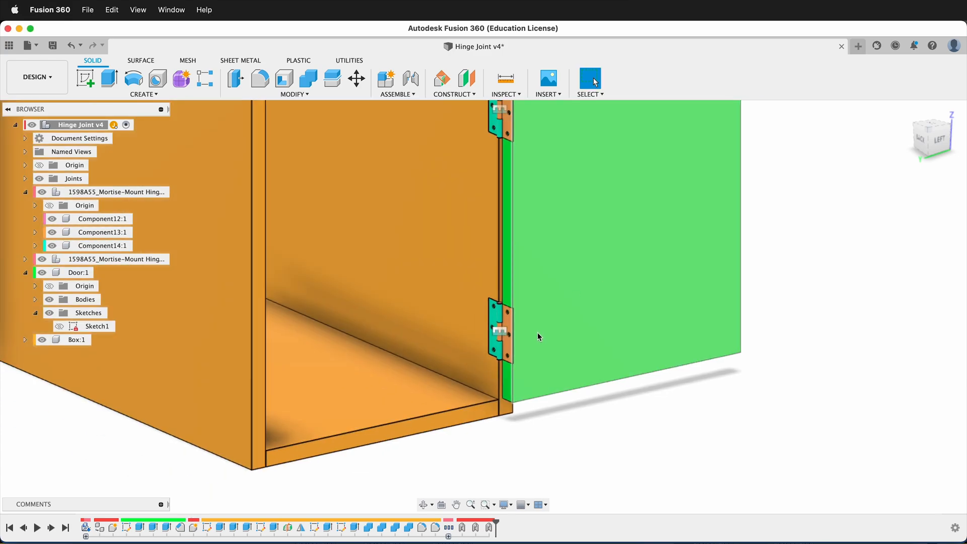
pyautogui.click(398, 84)
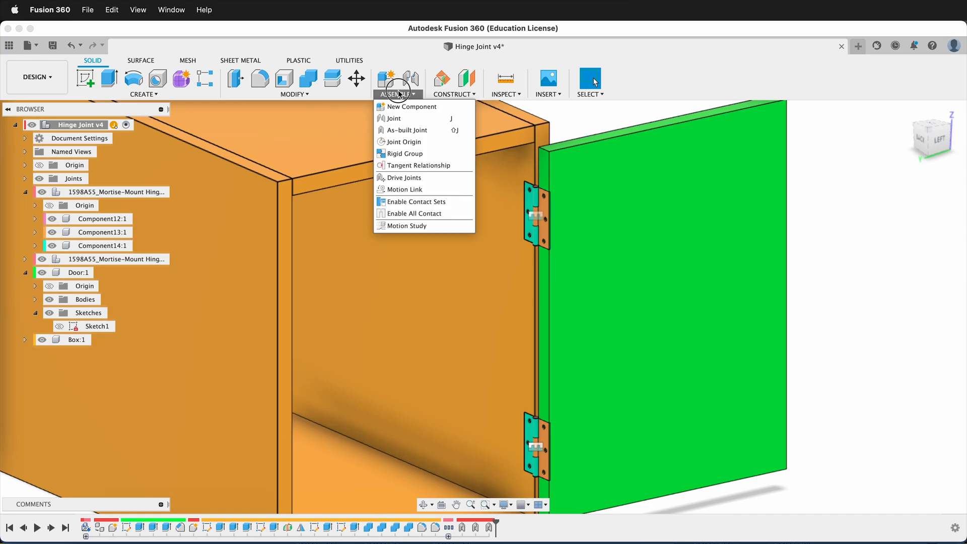
pyautogui.click(409, 129)
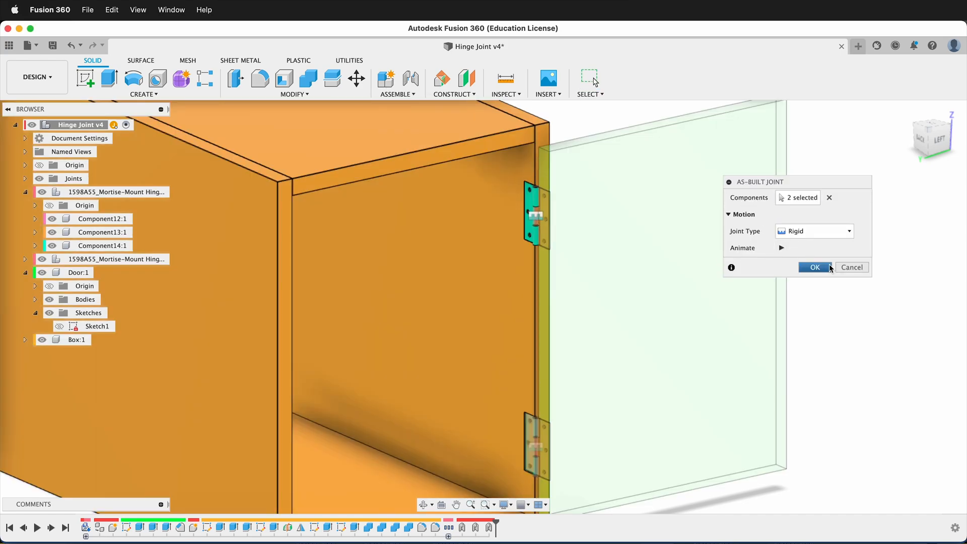
pyautogui.click(813, 267)
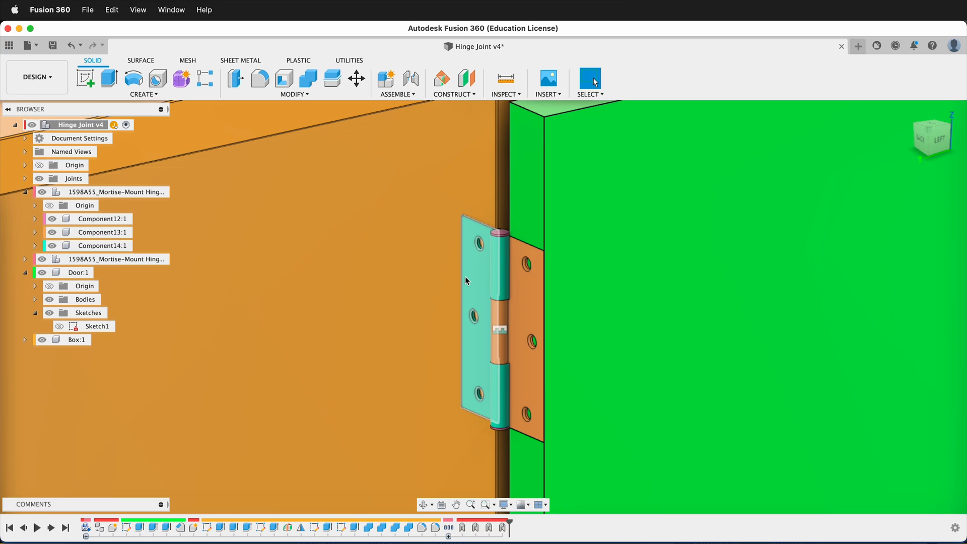
# Add a revolute as-built joint so the hinge pin rotates, creating the hinge's Joints folder.
pyautogui.click(397, 84)
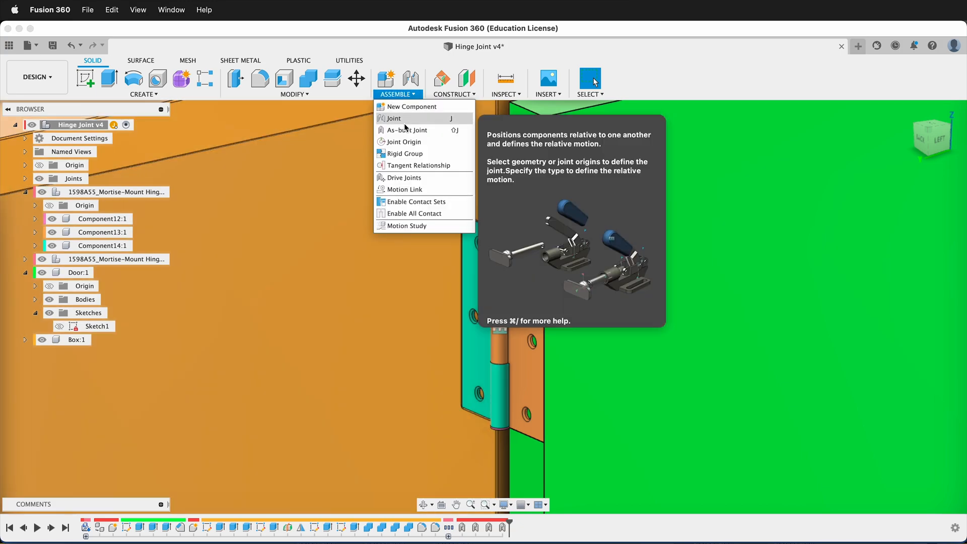
pyautogui.click(406, 130)
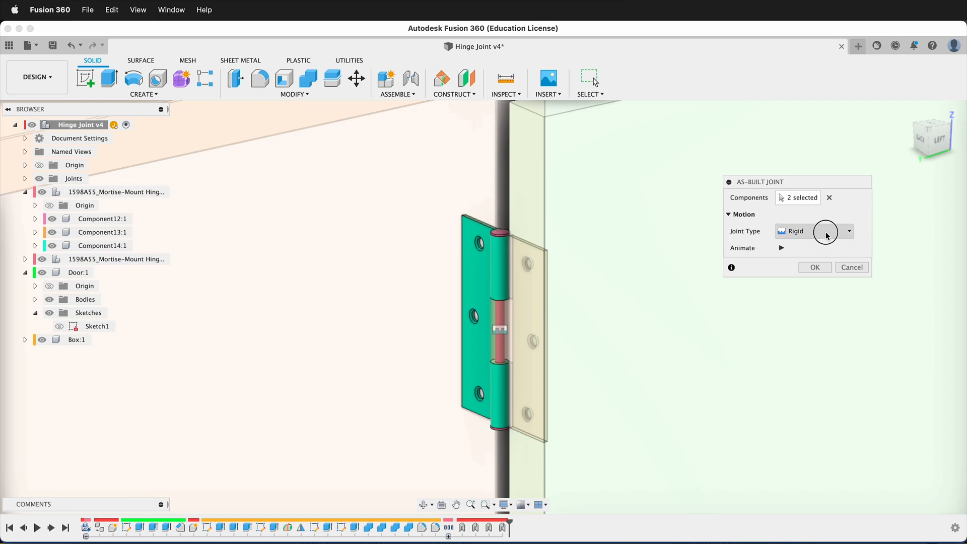
pyautogui.click(848, 230)
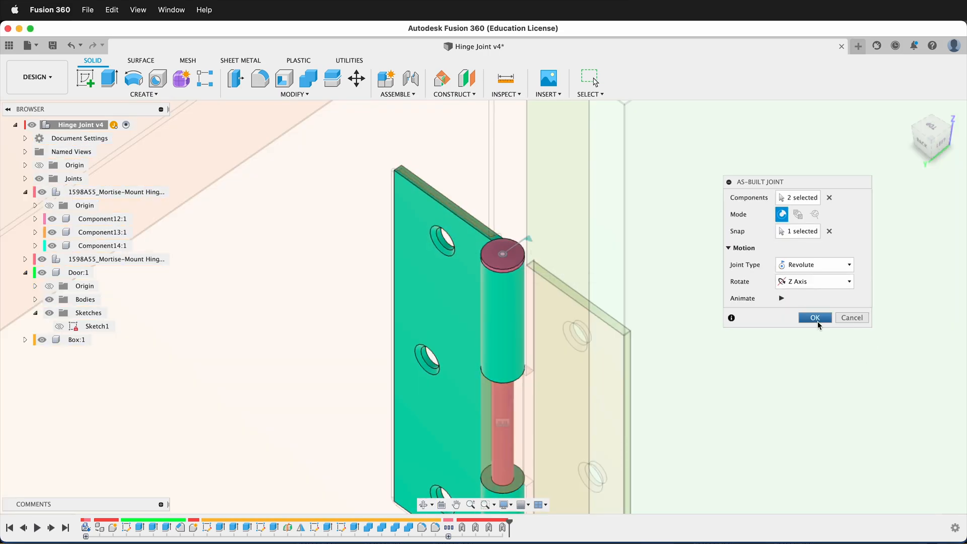
pyautogui.click(813, 317)
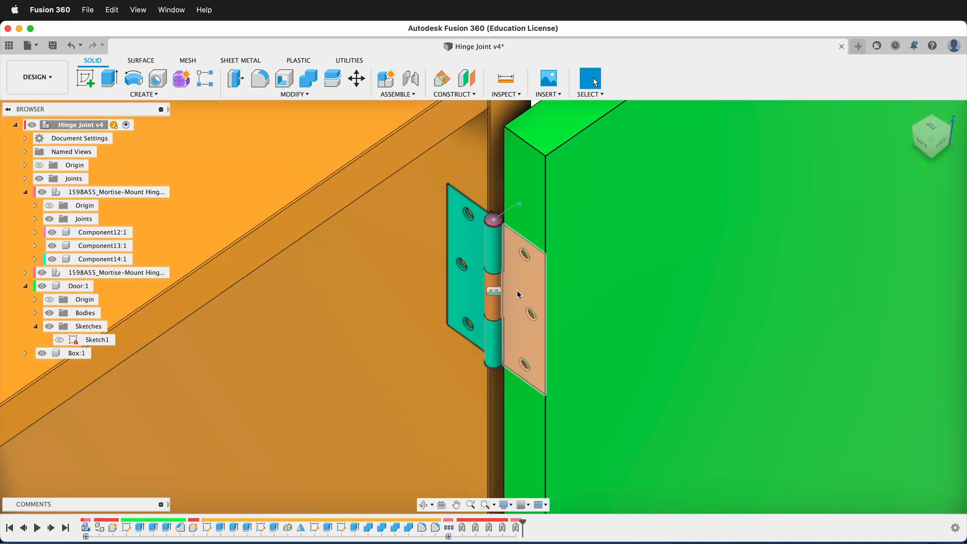
pyautogui.moveTo(517, 249)
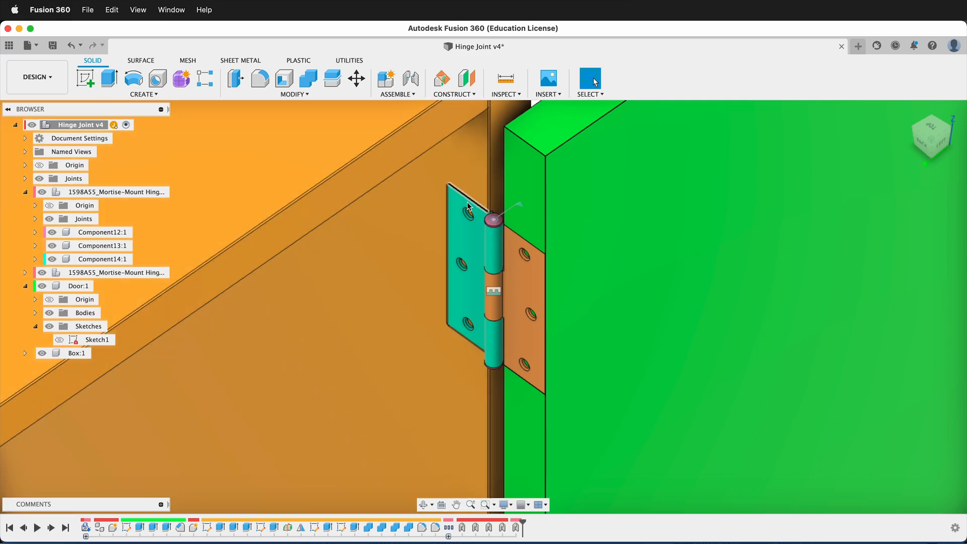
# Join both hinge leaves with a revolute as-built joint about the pin end's Z axis.
pyautogui.click(397, 84)
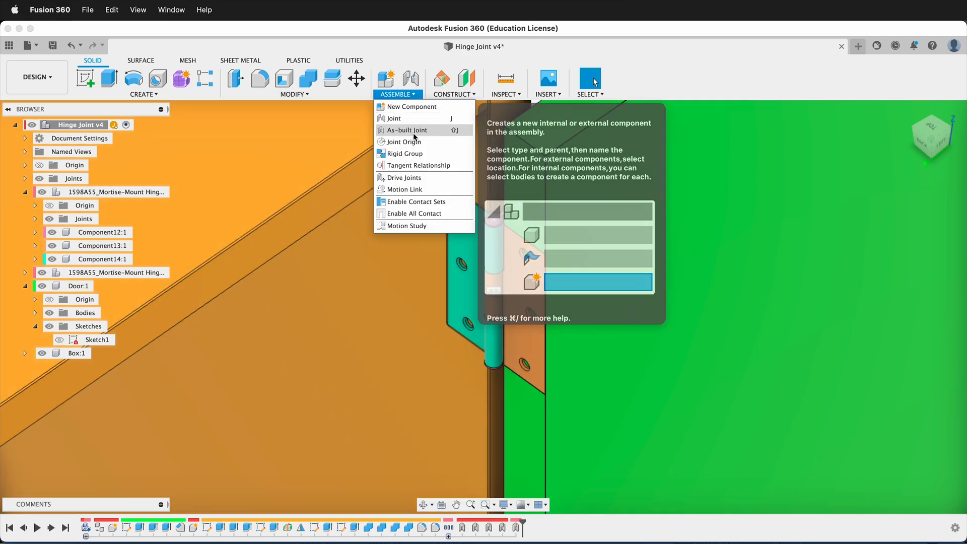
pyautogui.click(405, 130)
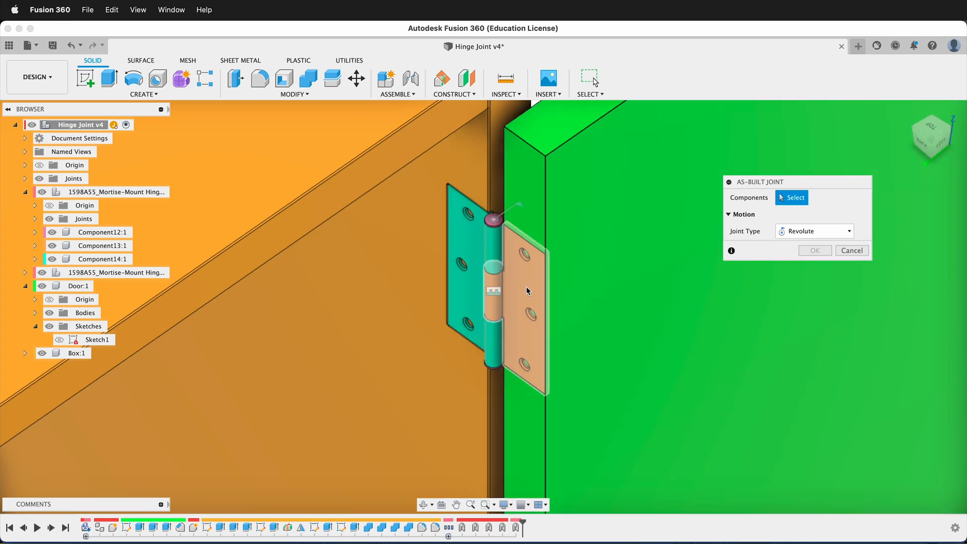
pyautogui.click(525, 290)
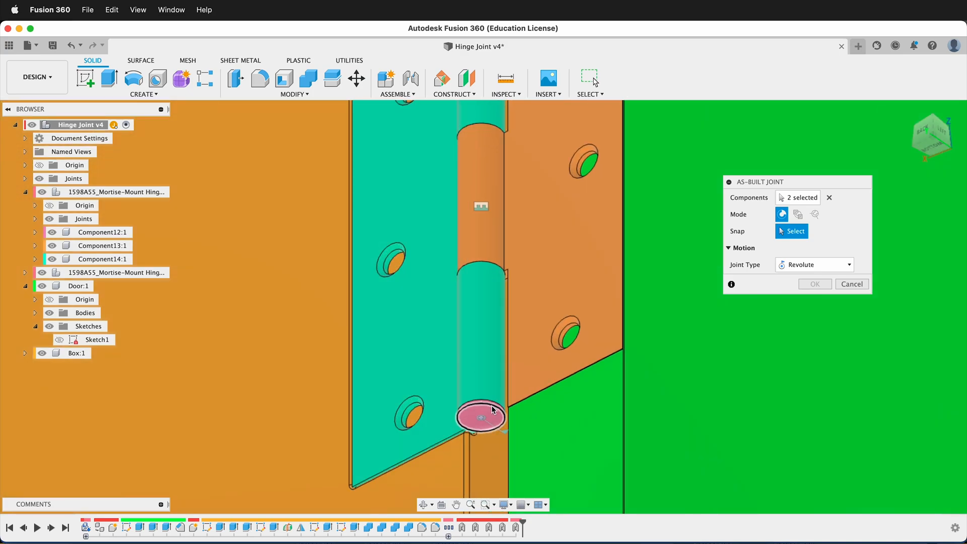
pyautogui.click(481, 416)
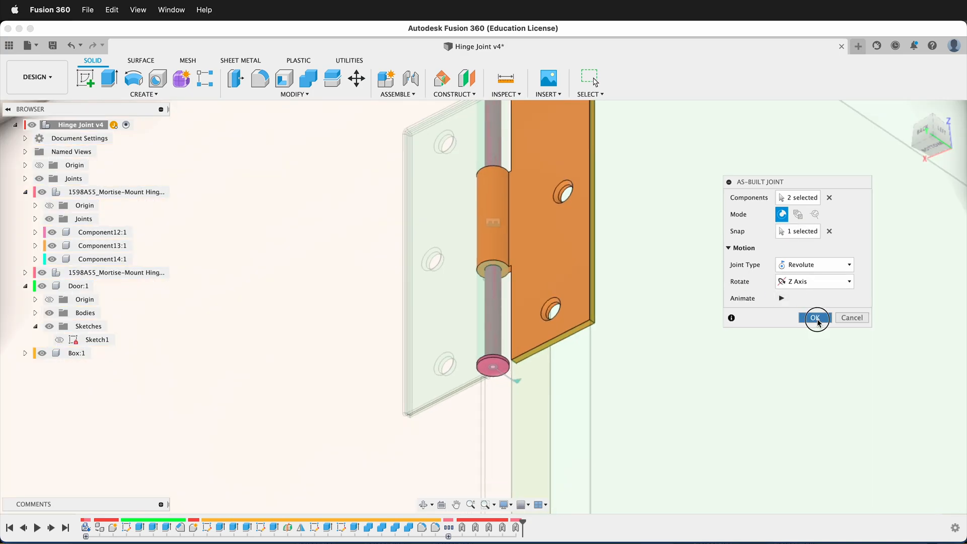
pyautogui.click(814, 318)
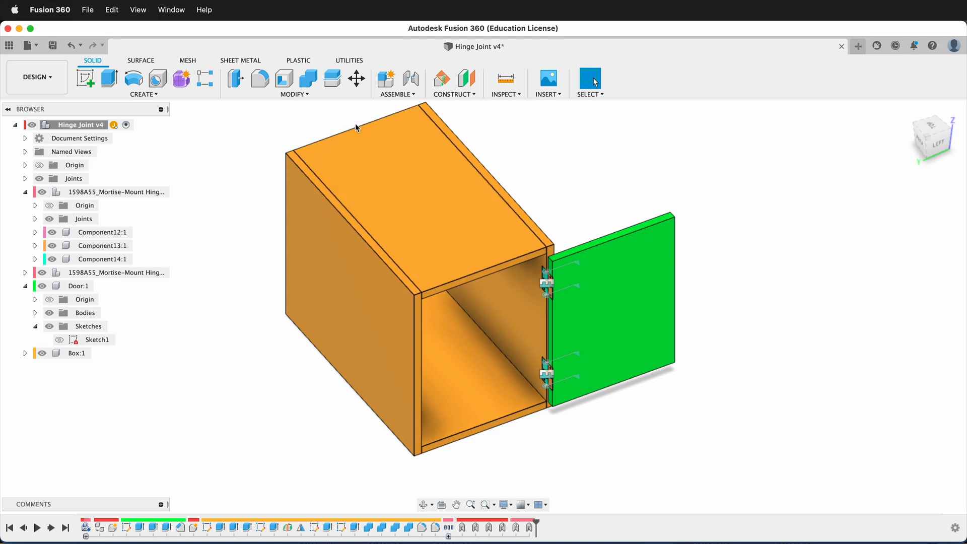
pyautogui.moveTo(413, 98)
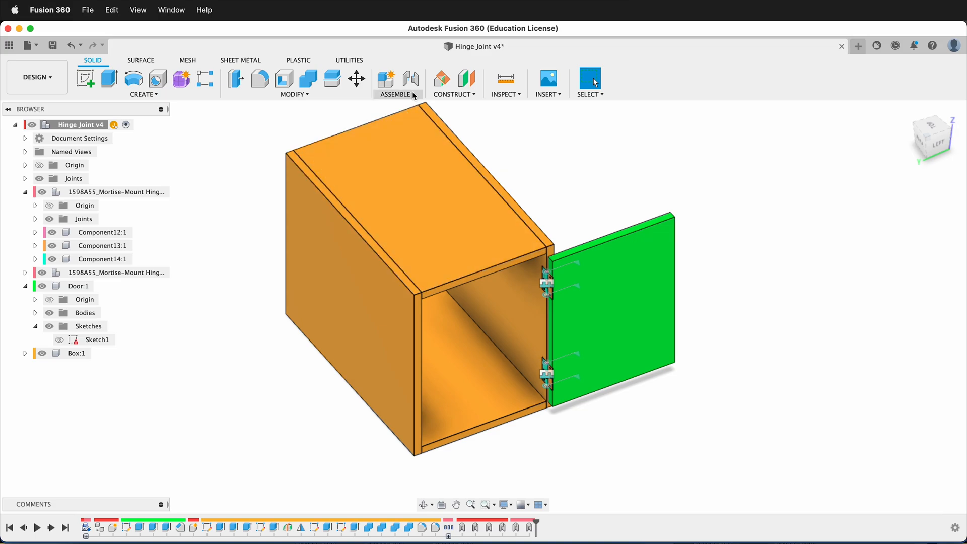
# Add another as-built joint between two components, choosing its motion type.
pyautogui.click(394, 94)
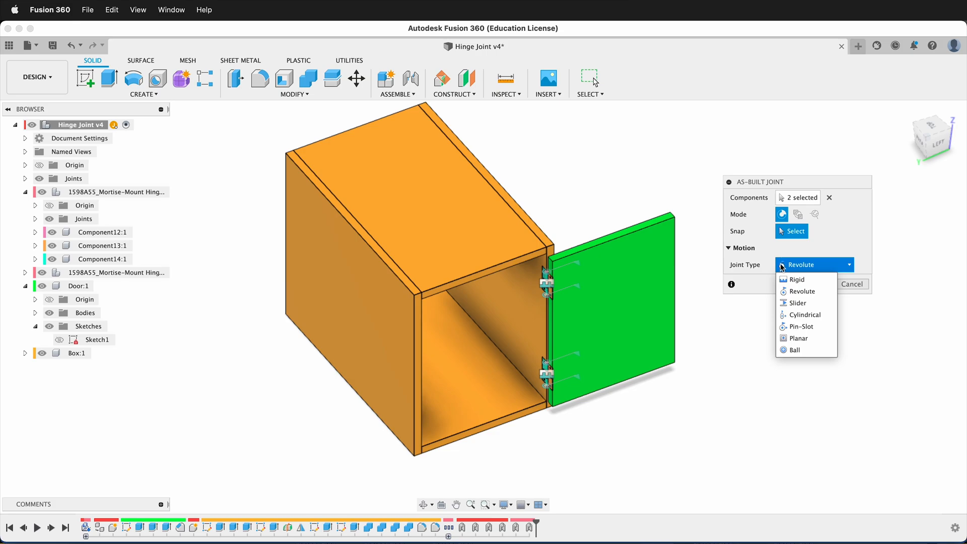
pyautogui.click(796, 278)
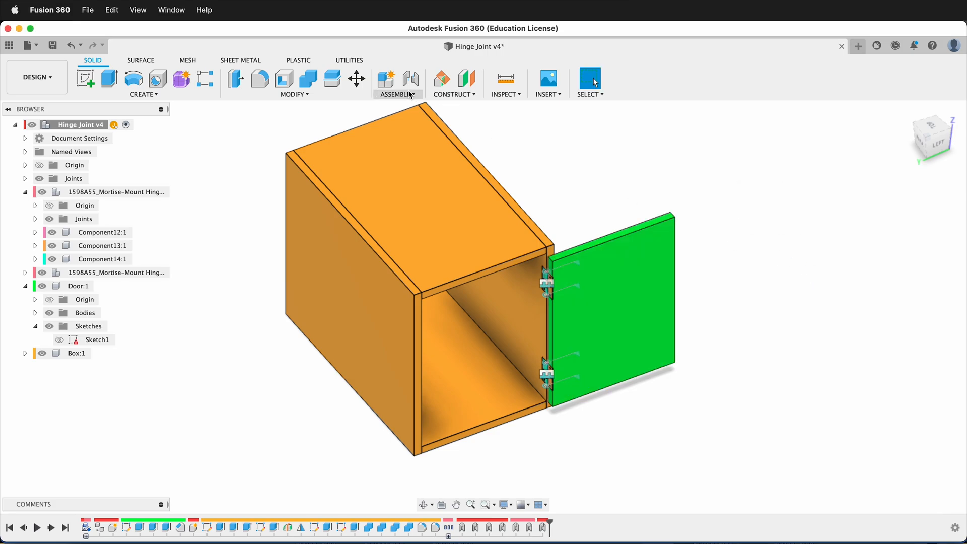
# Drive the door's hinge joint to test-swing the door open from the box.
pyautogui.click(396, 94)
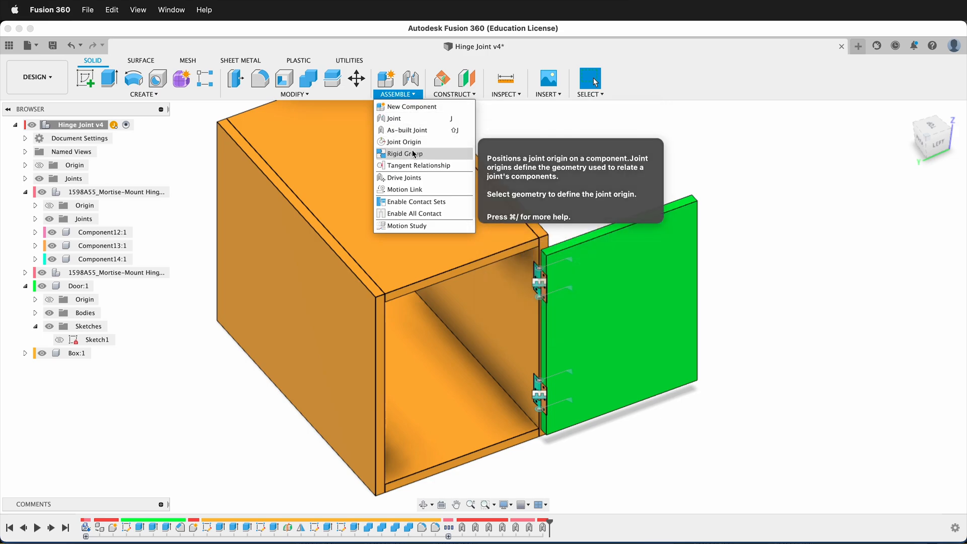
pyautogui.click(404, 177)
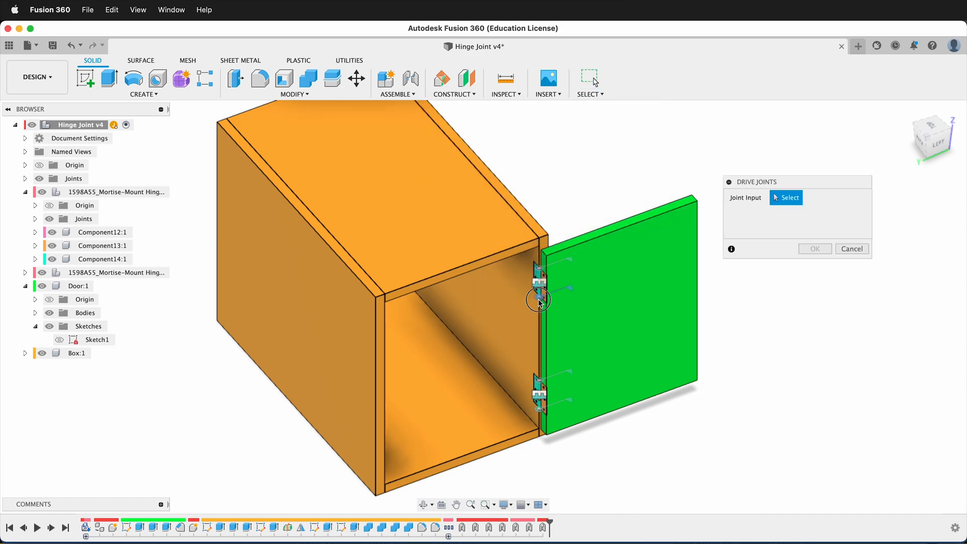
pyautogui.click(537, 296)
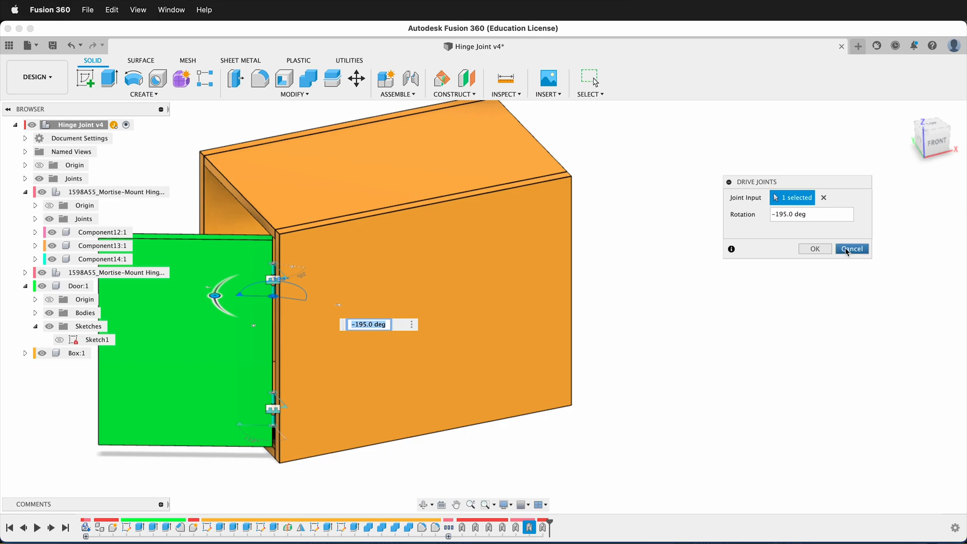
pyautogui.click(396, 94)
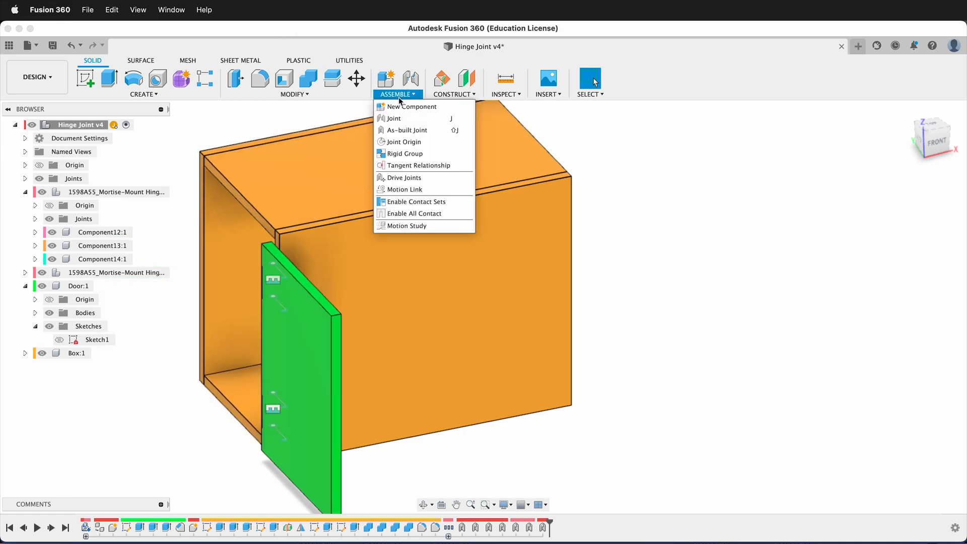
# Animate Rev6 in a motion study: 180° at steps 38 and 46, back to 0 at 100.
pyautogui.click(406, 225)
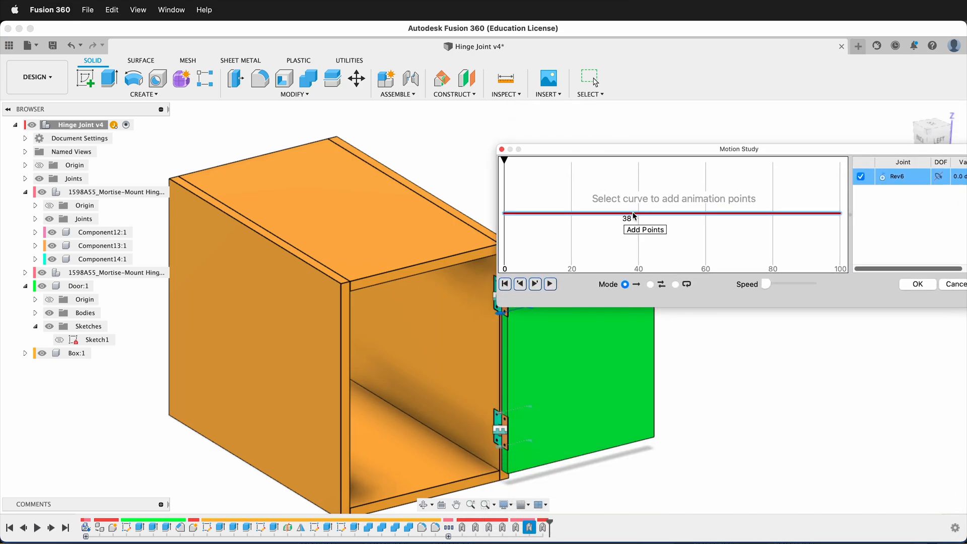
pyautogui.click(631, 214)
pyautogui.write('180')
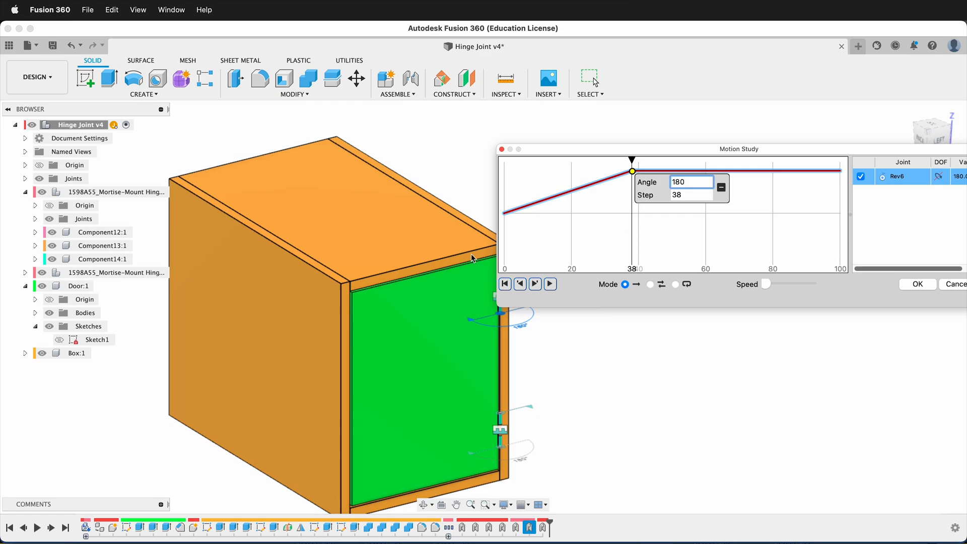
pyautogui.moveTo(659, 171)
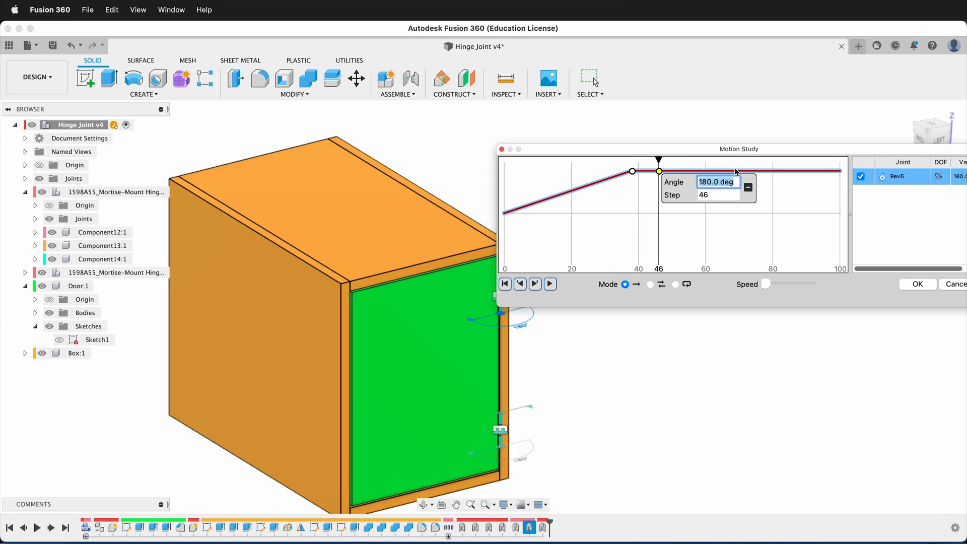
pyautogui.moveTo(653, 168)
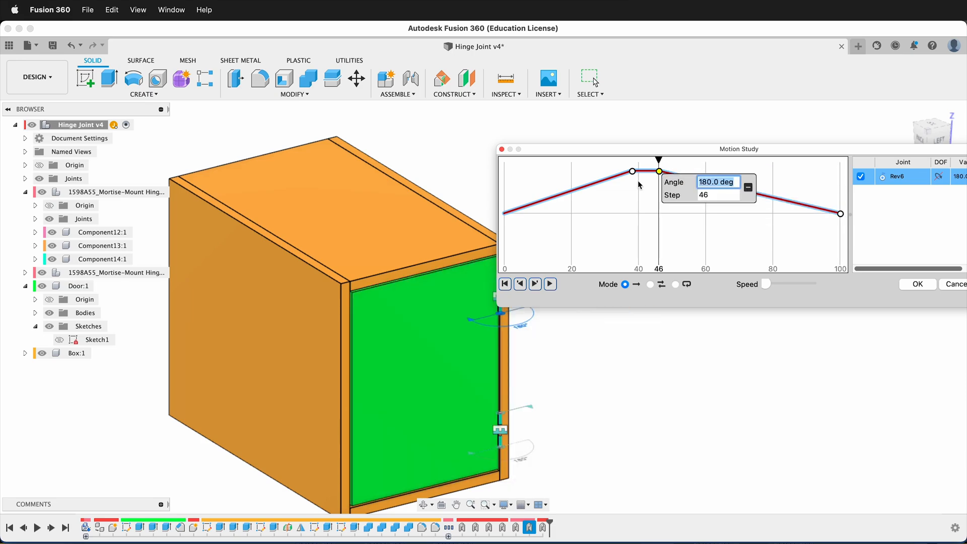
pyautogui.click(548, 283)
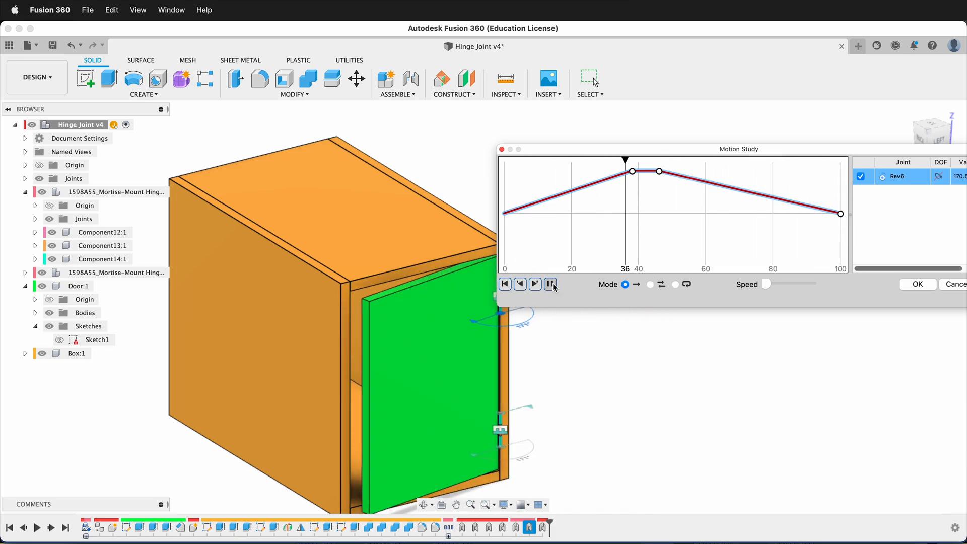
pyautogui.click(533, 283)
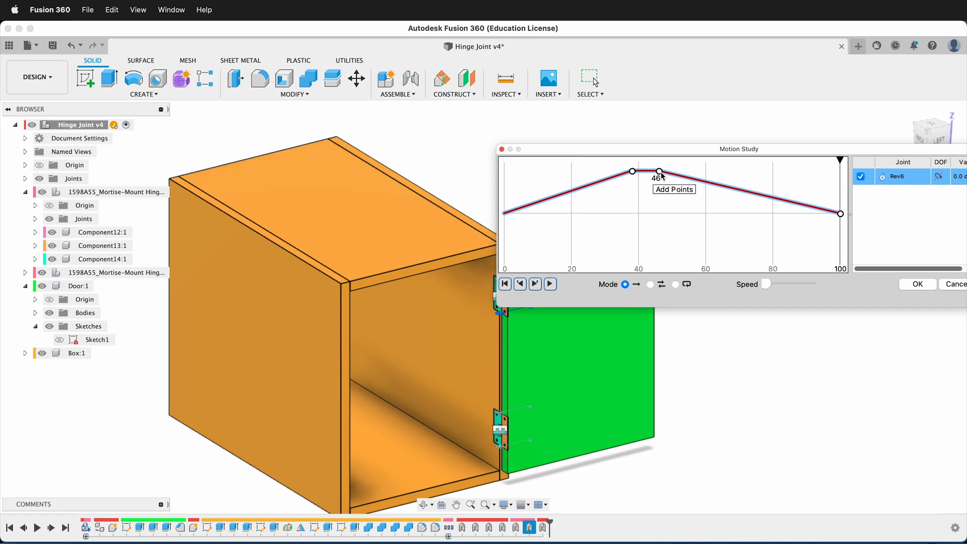
# Extend the door's 180° hold to step 60 and play the study in Loop mode.
pyautogui.click(657, 171)
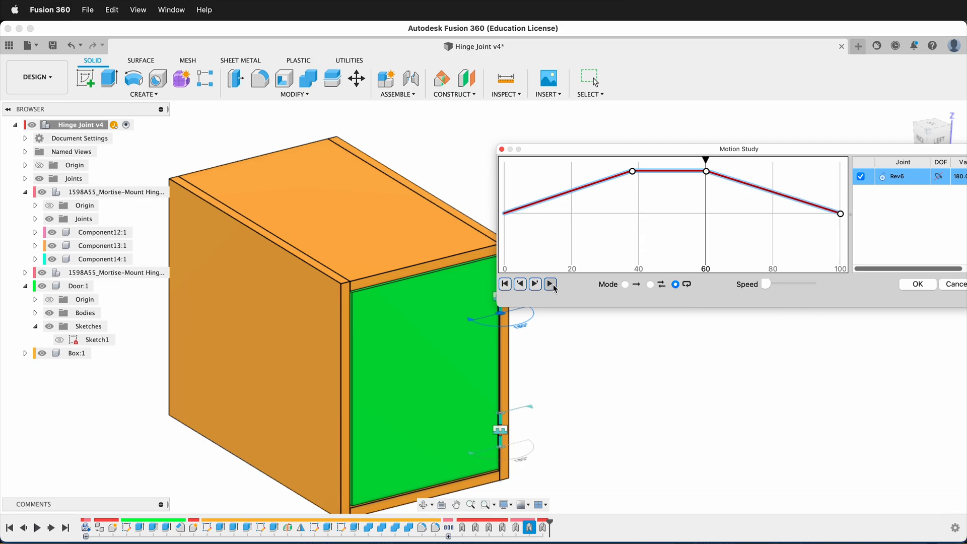
pyautogui.click(549, 283)
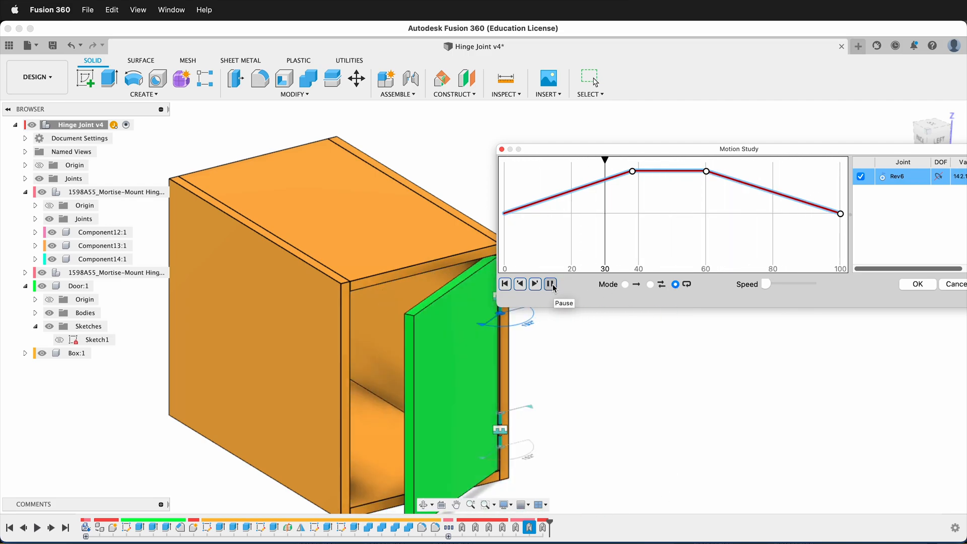